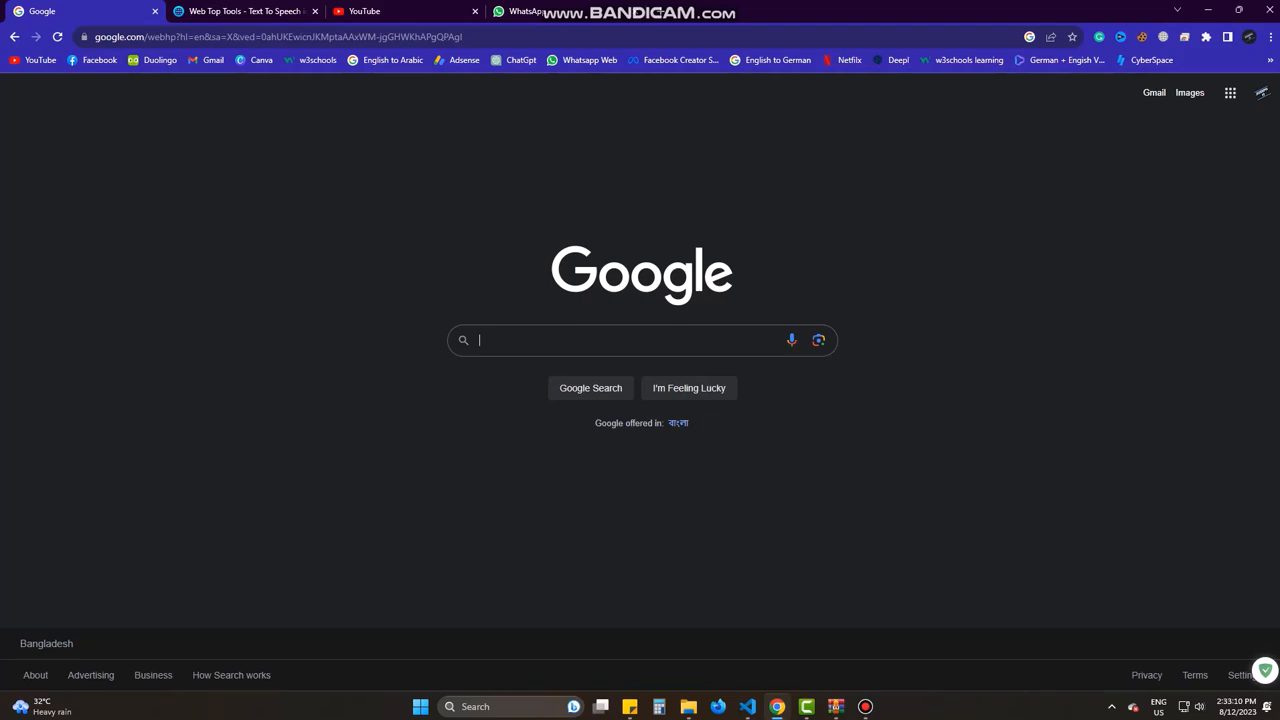
Switch to the WebTopTools Text To Speech tab holding the Tech Jumbo text.
click(244, 12)
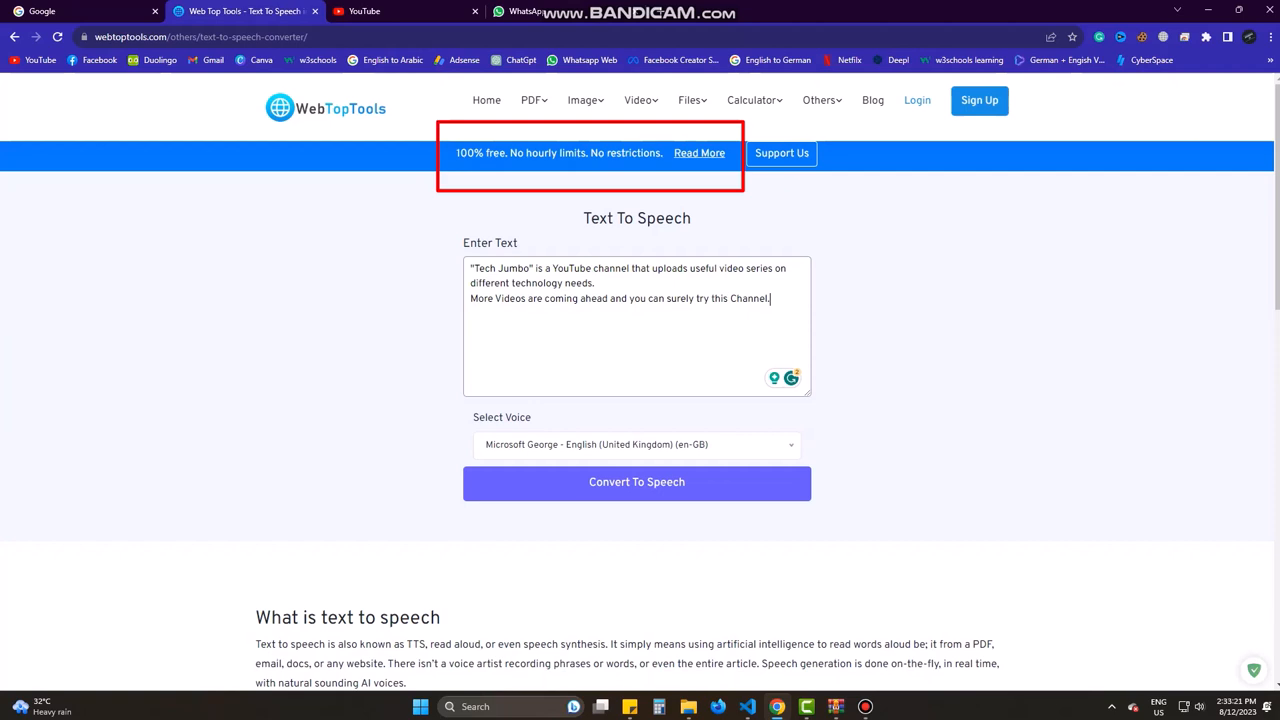
Convert the Tech Jumbo text to speech in the Microsoft George English (UK) voice.
click(636, 444)
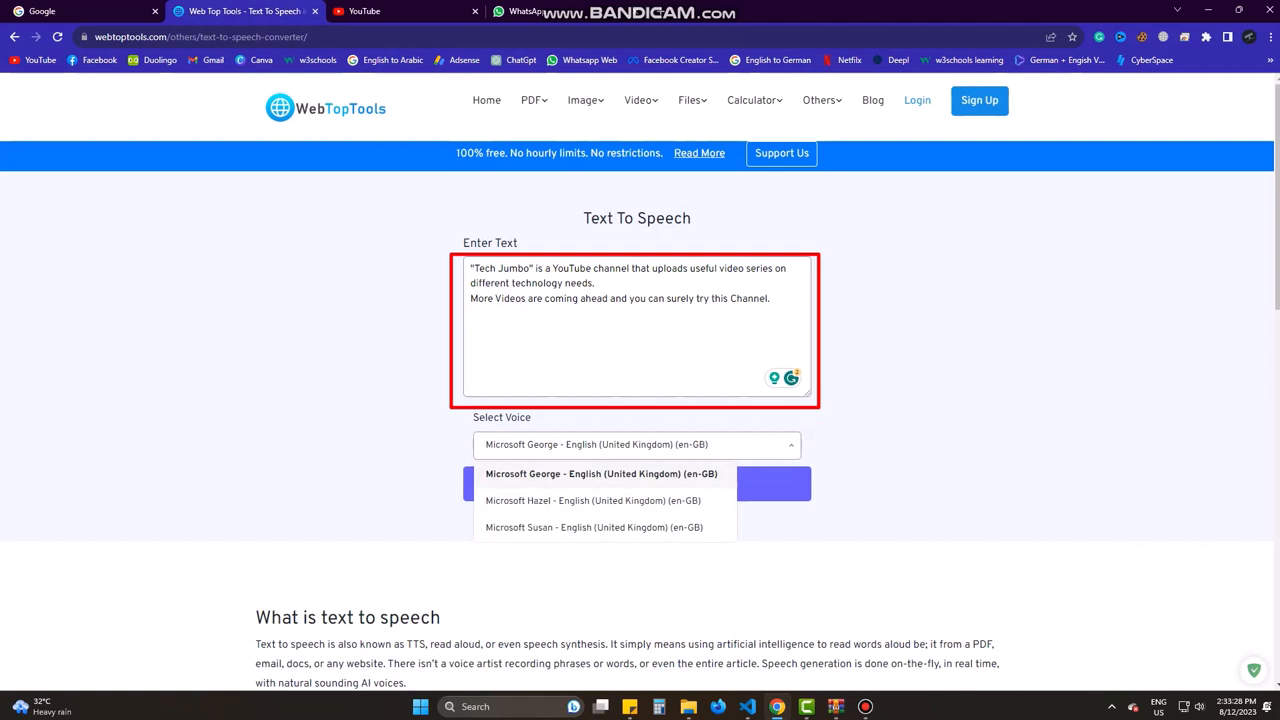
click(600, 472)
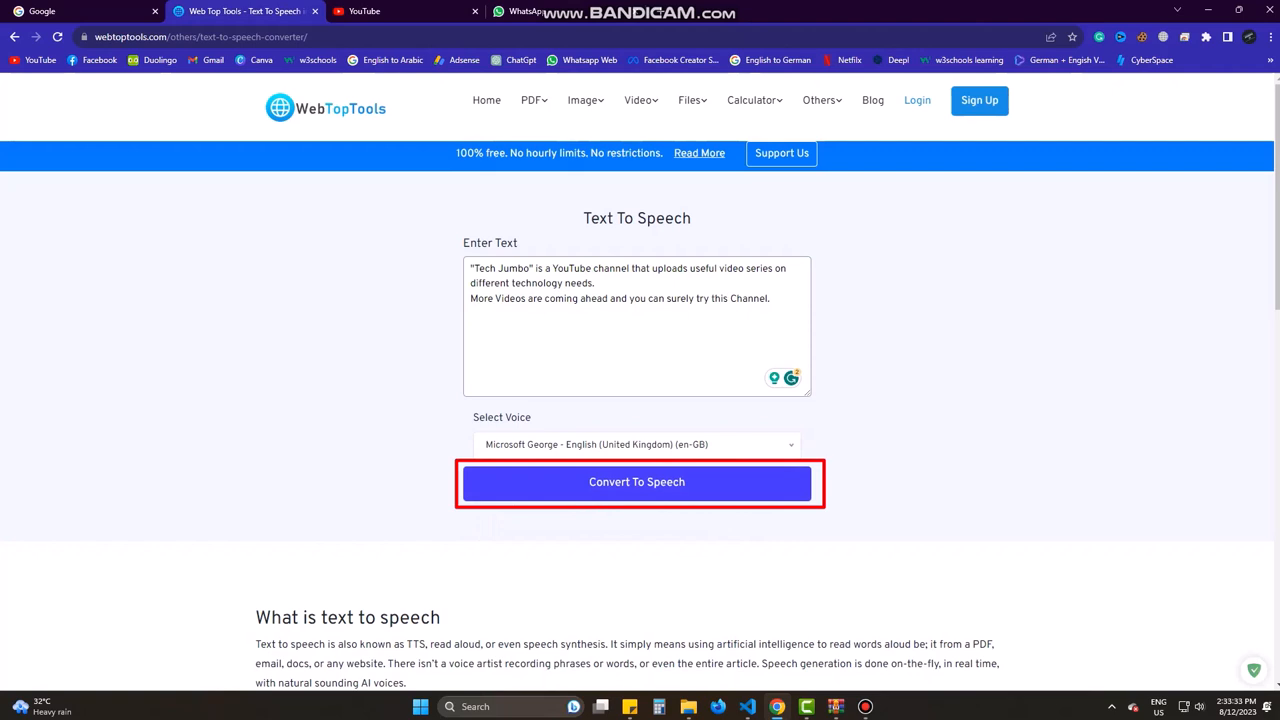
click(636, 482)
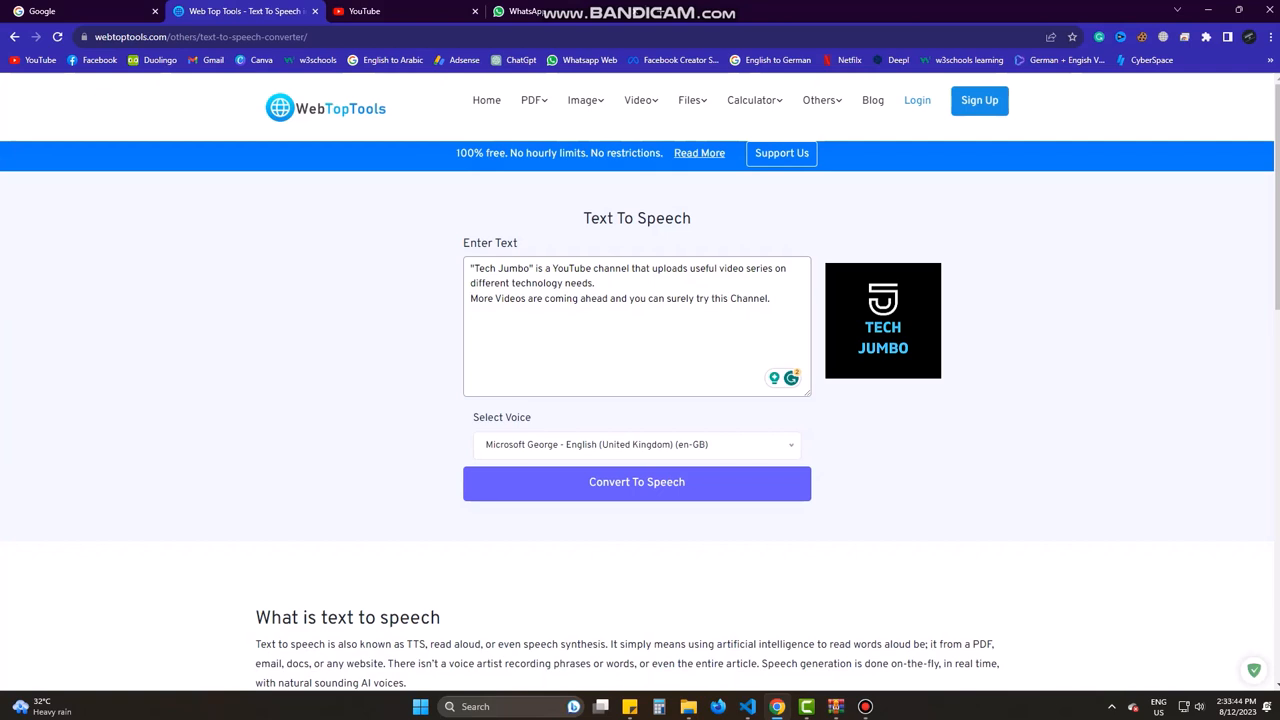
Read the text again in Microsoft Hazel's voice, pause it, then select Microsoft Susan.
click(636, 482)
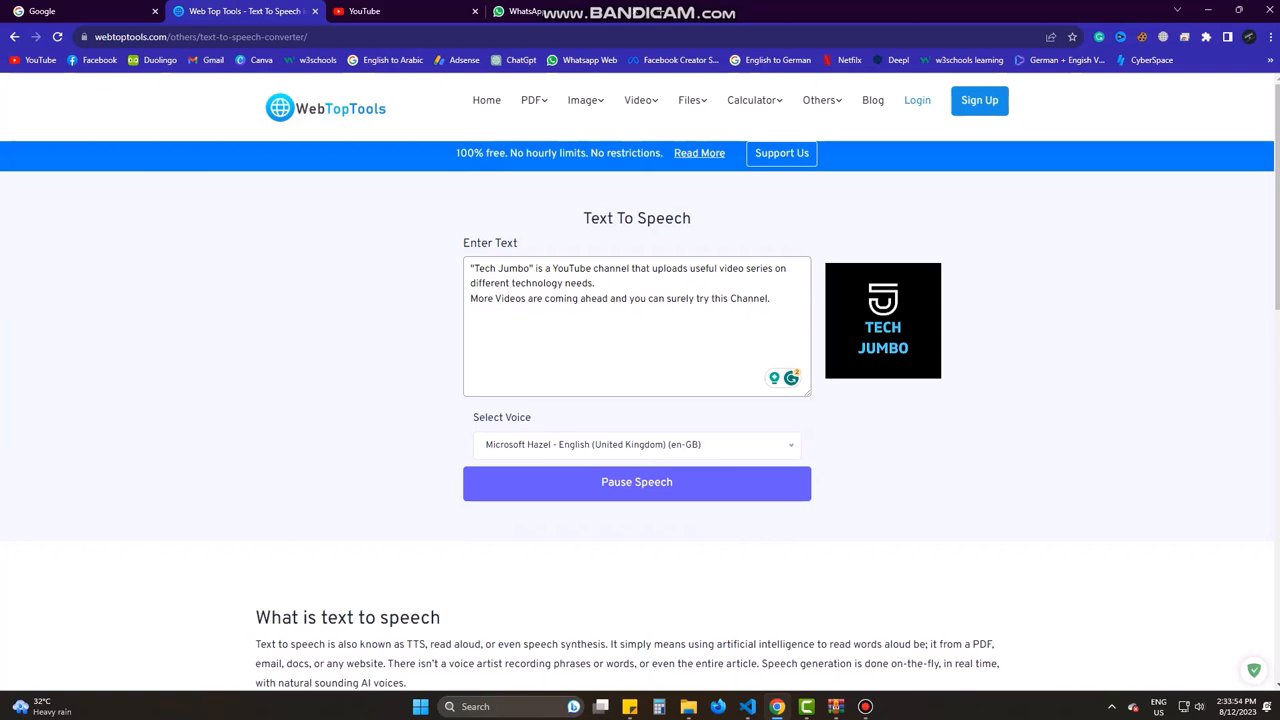
click(636, 482)
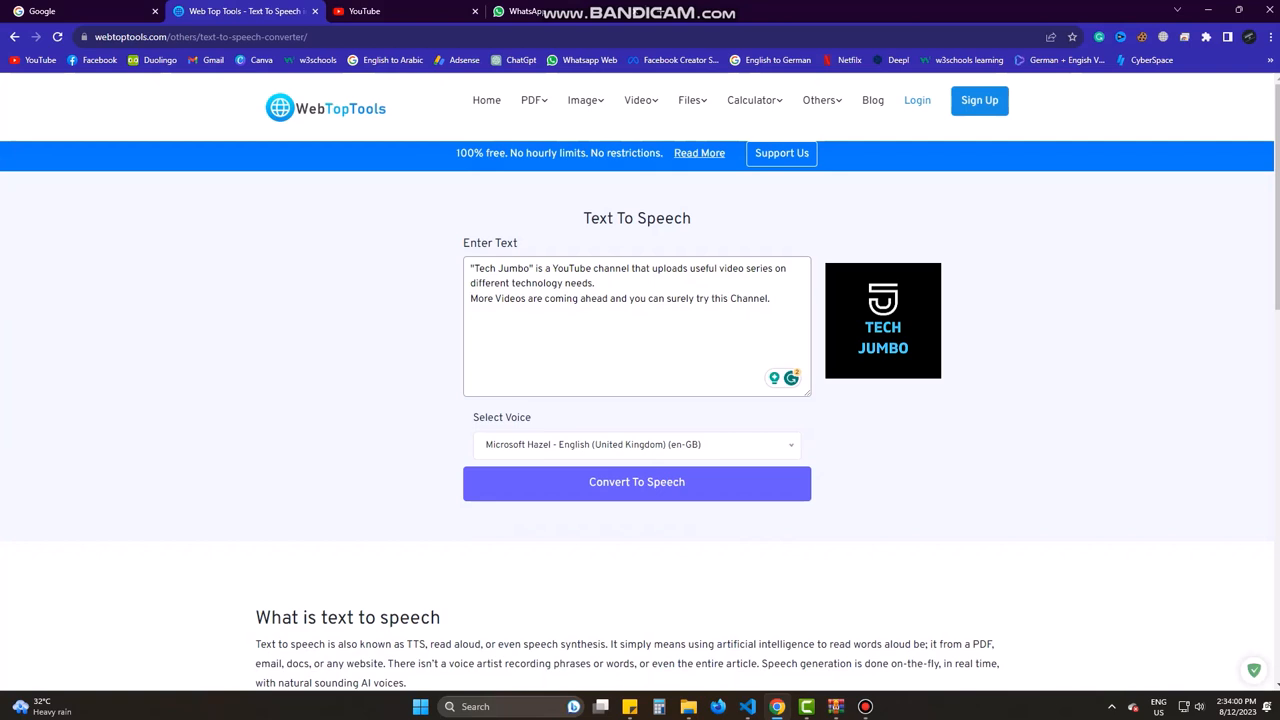
click(636, 482)
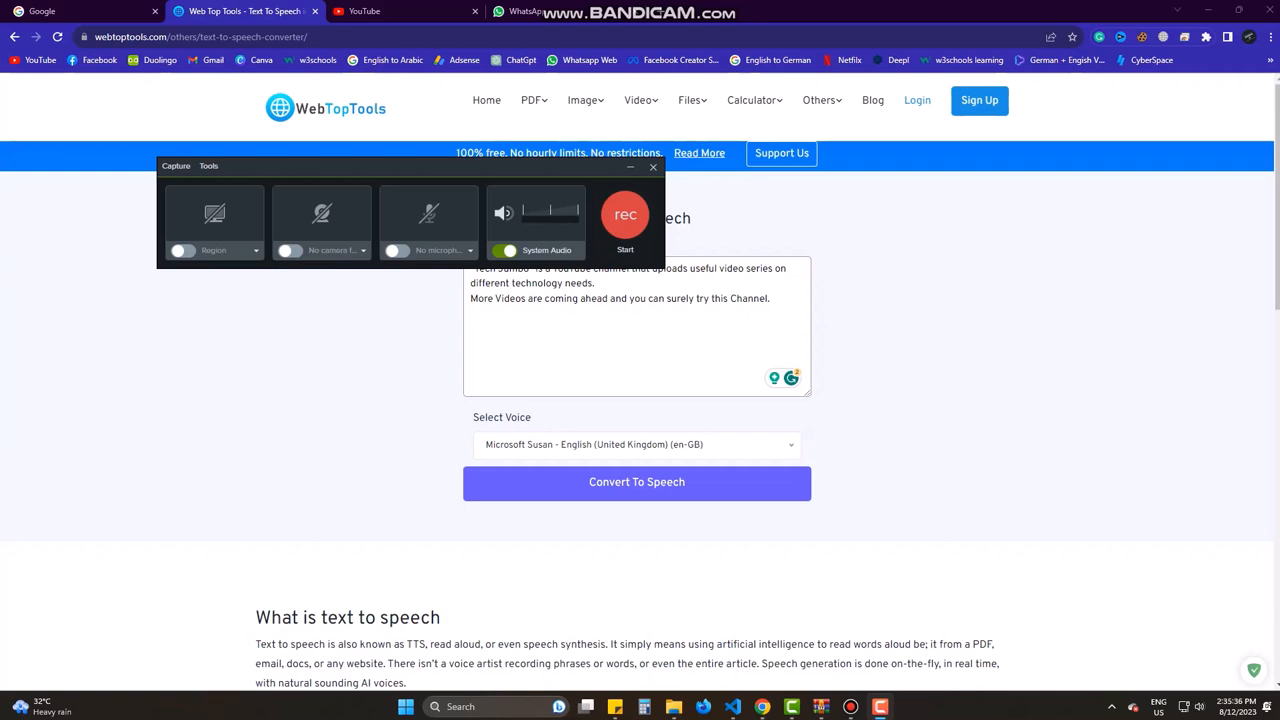
Record system audio in Camtasia while the text plays in Microsoft Susan's voice.
click(636, 482)
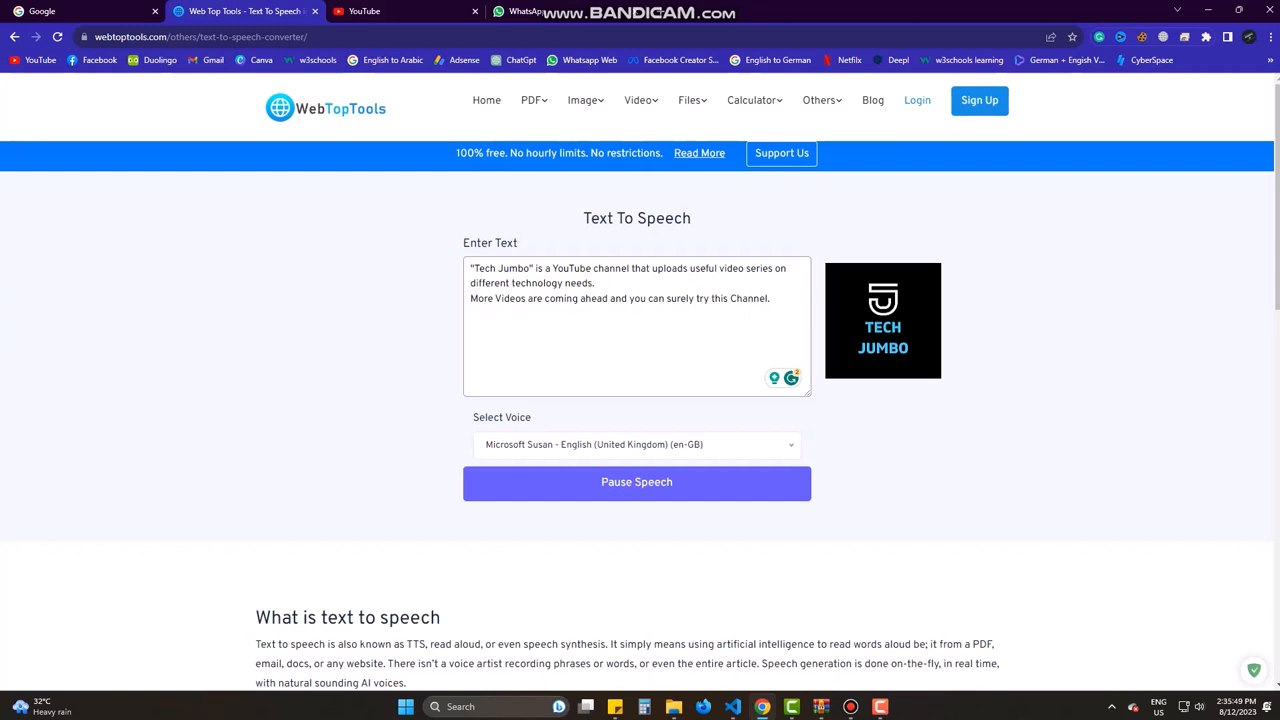
click(636, 482)
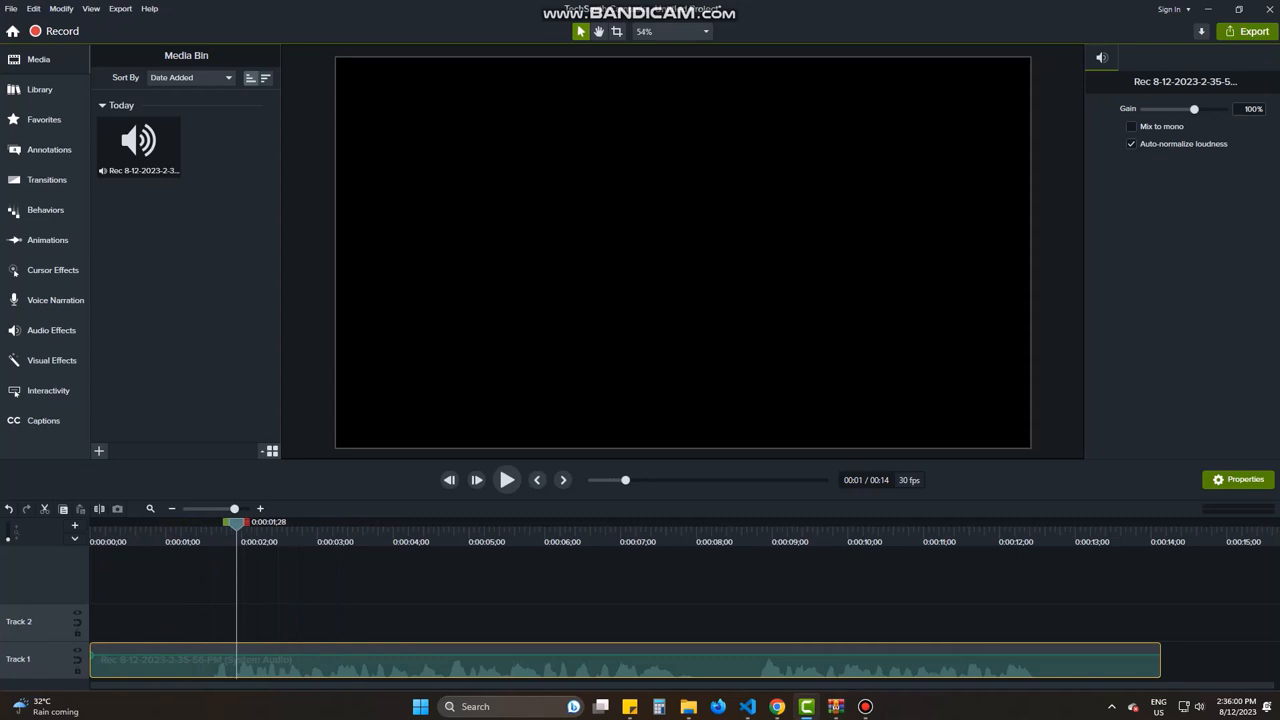
Export the recorded speech clip from Camtasia as the Demo audio M4A file.
click(508, 480)
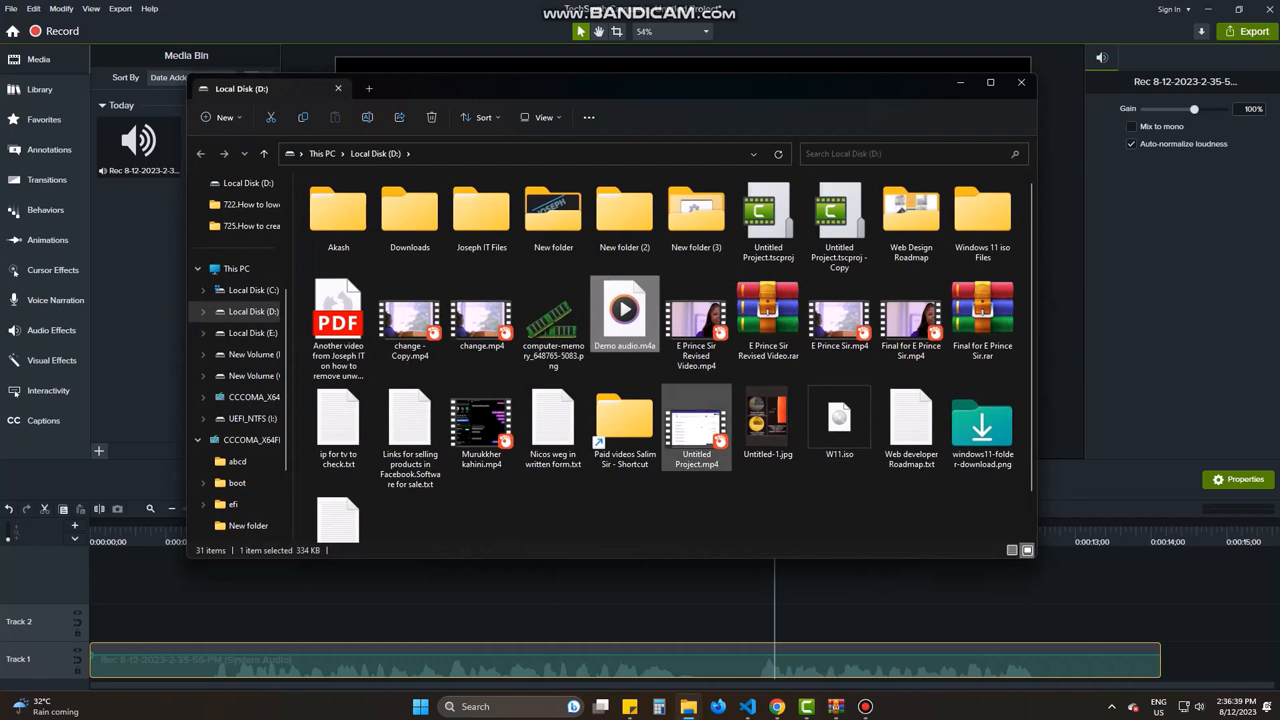
Play the exported Demo audio.m4a file from Local Disk (D:).
double_click(624, 316)
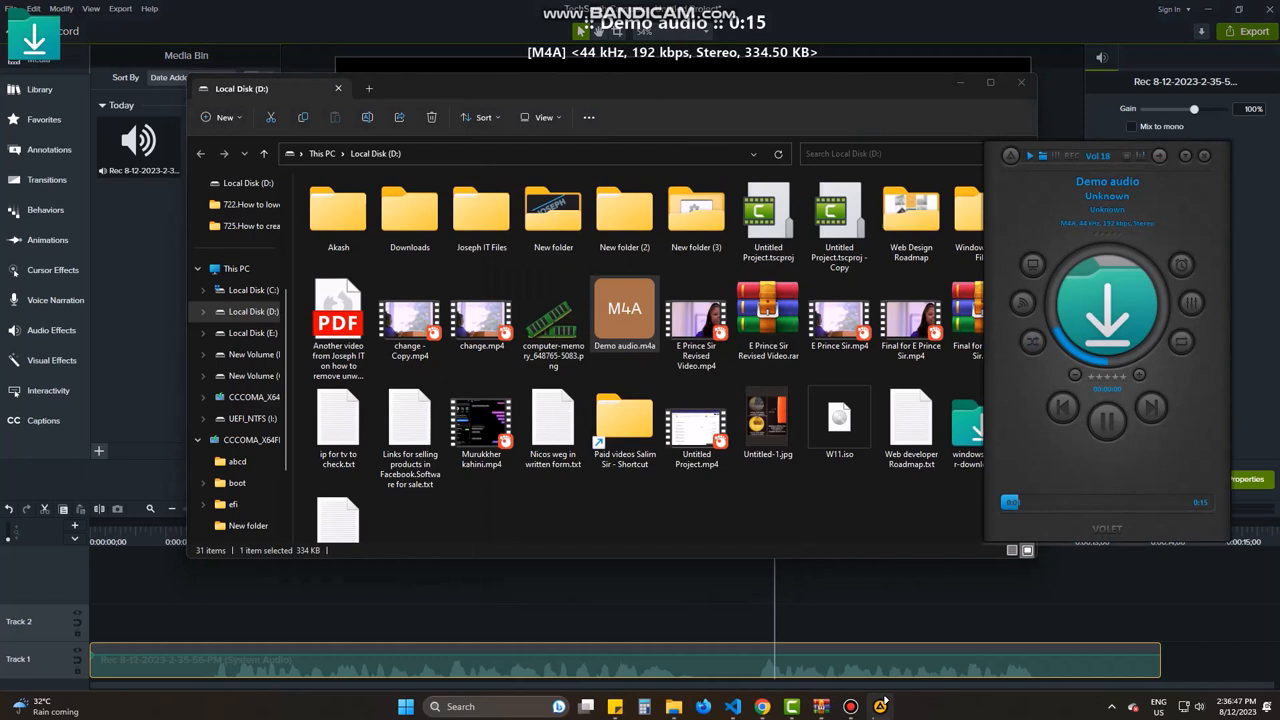